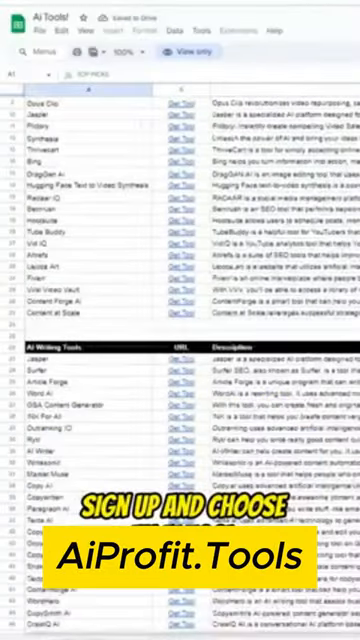
scroll("down", 3)
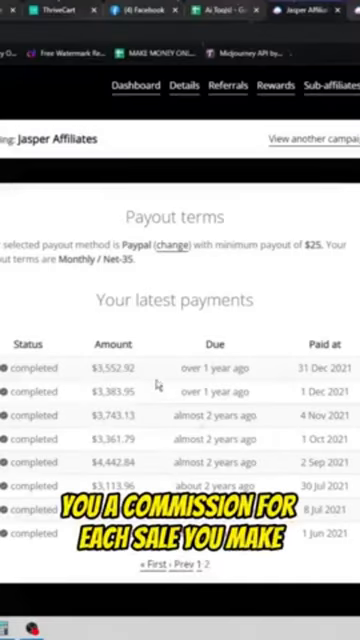
scroll("down", 3)
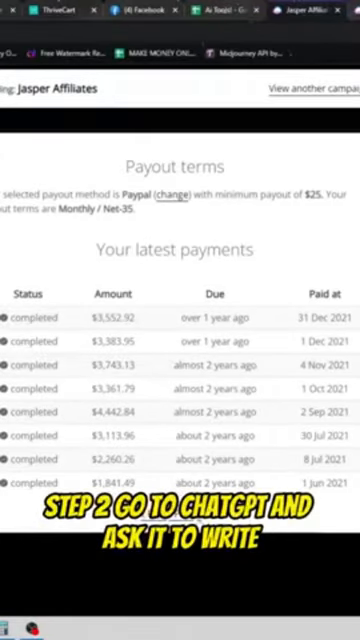